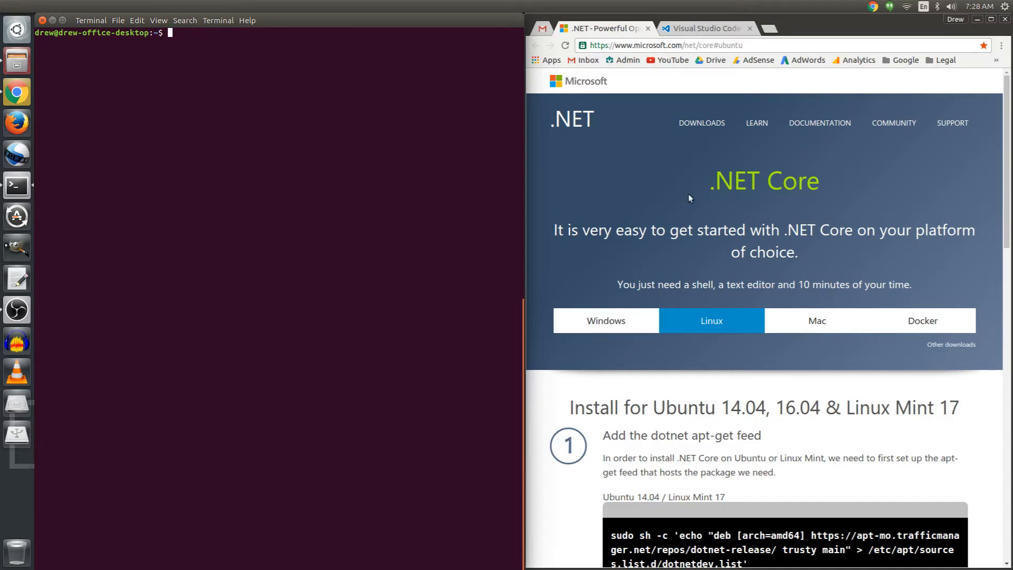
mouse_move(690, 272)
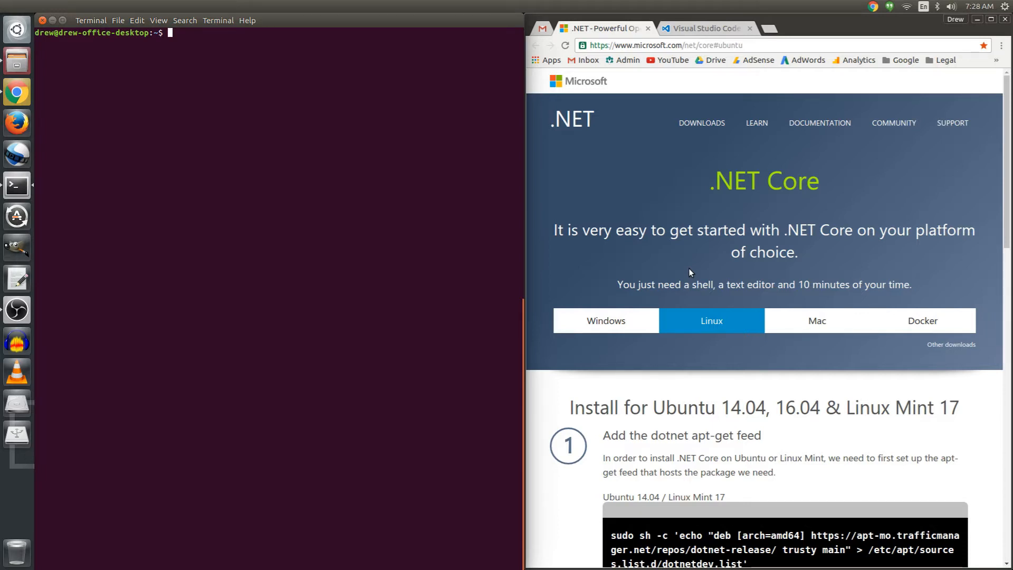
mouse_move(716, 356)
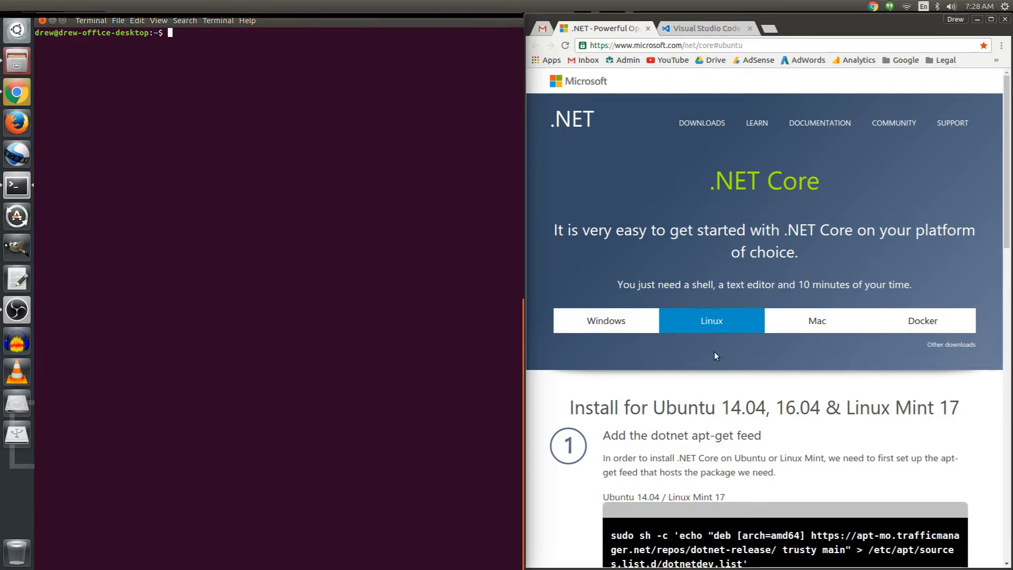
Select the Ubuntu 16.04 'sudo sh -c echo …' dotnet feed command on the .NET page for copying
scroll(down, 3)
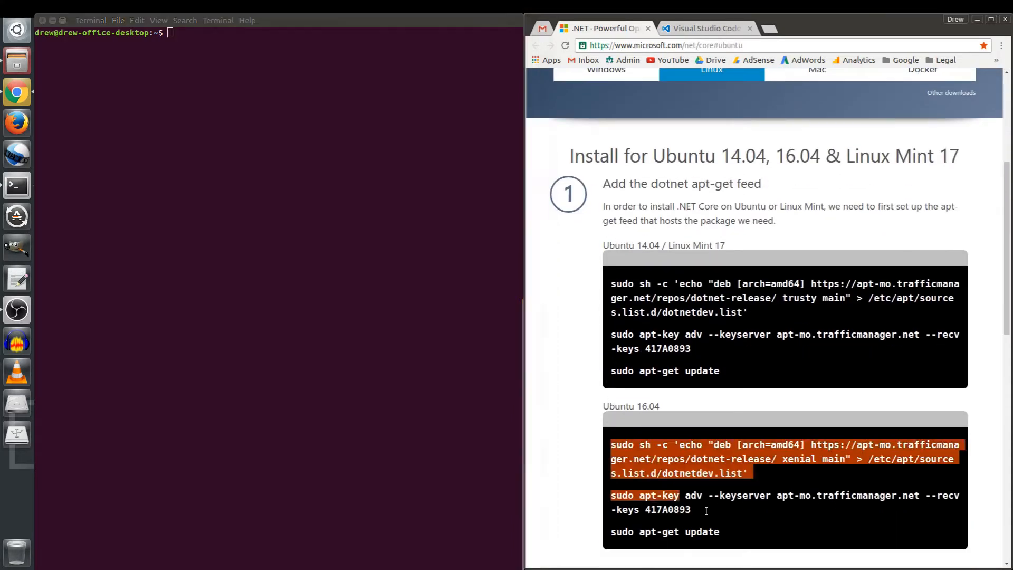
scroll(down, 3)
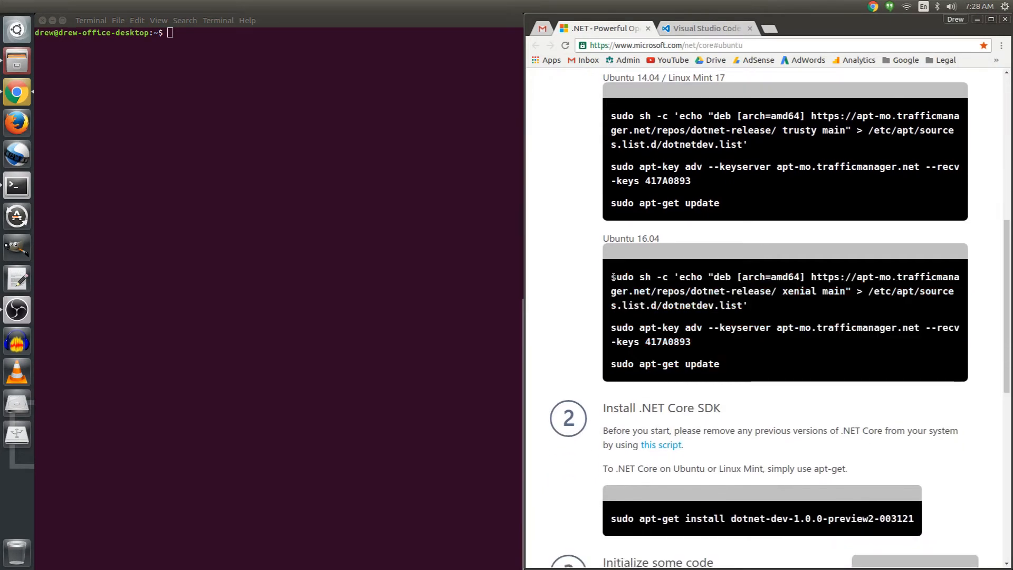
drag(612, 276, 747, 305)
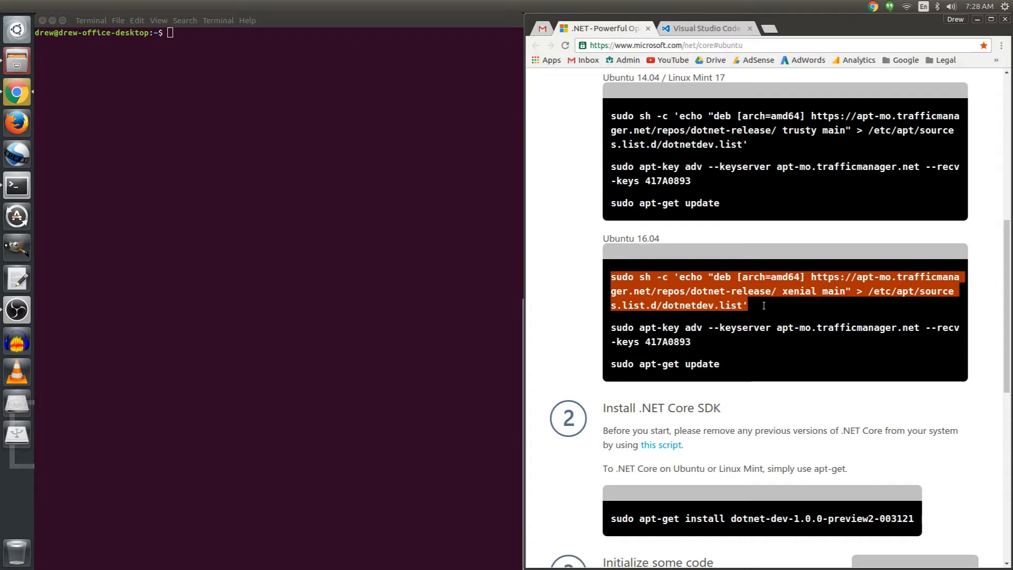
Paste and run the dotnet feed command, then the apt-key command importing key 417A0893
right_click(762, 291)
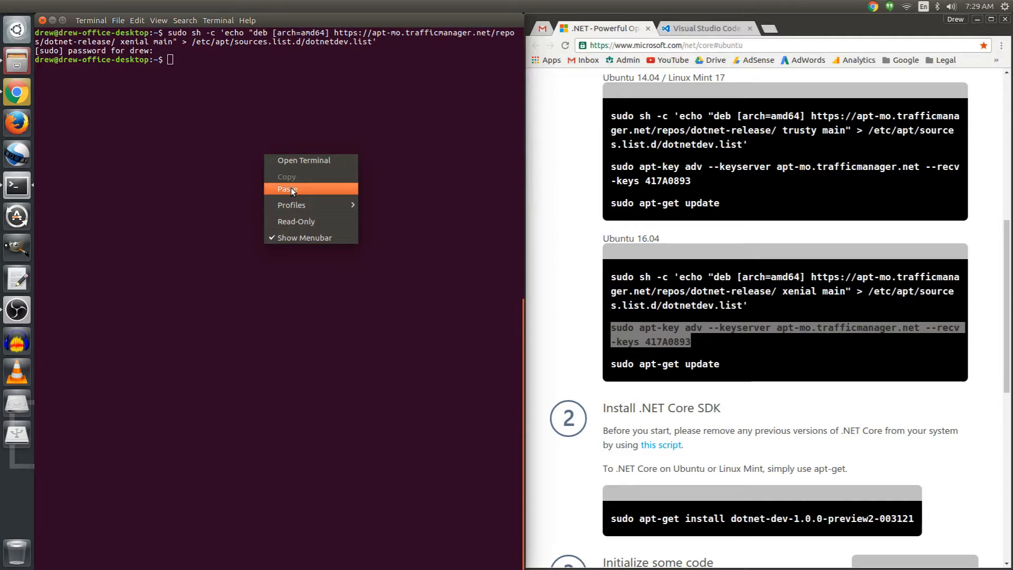
click(286, 188)
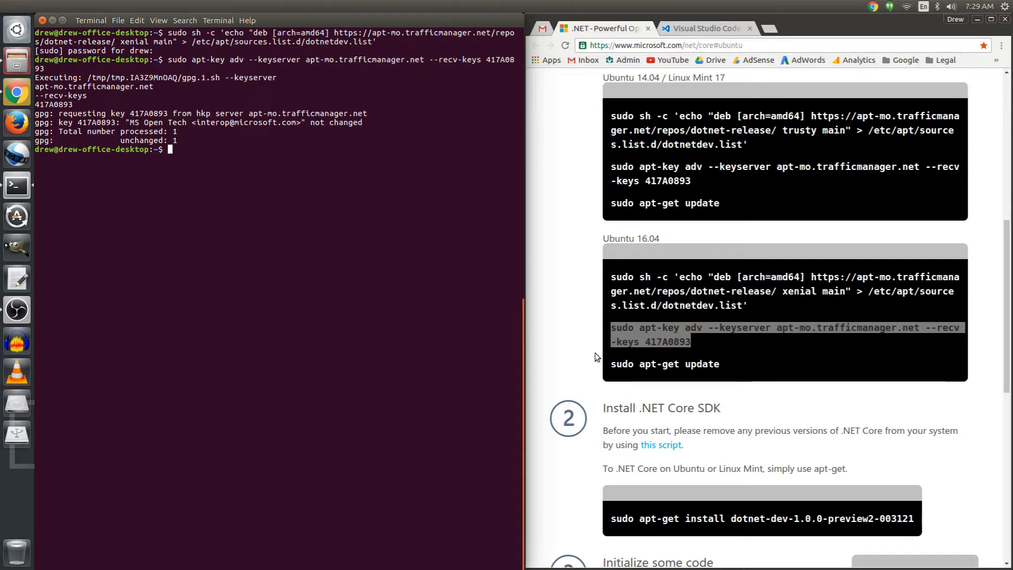
mouse_move(610, 364)
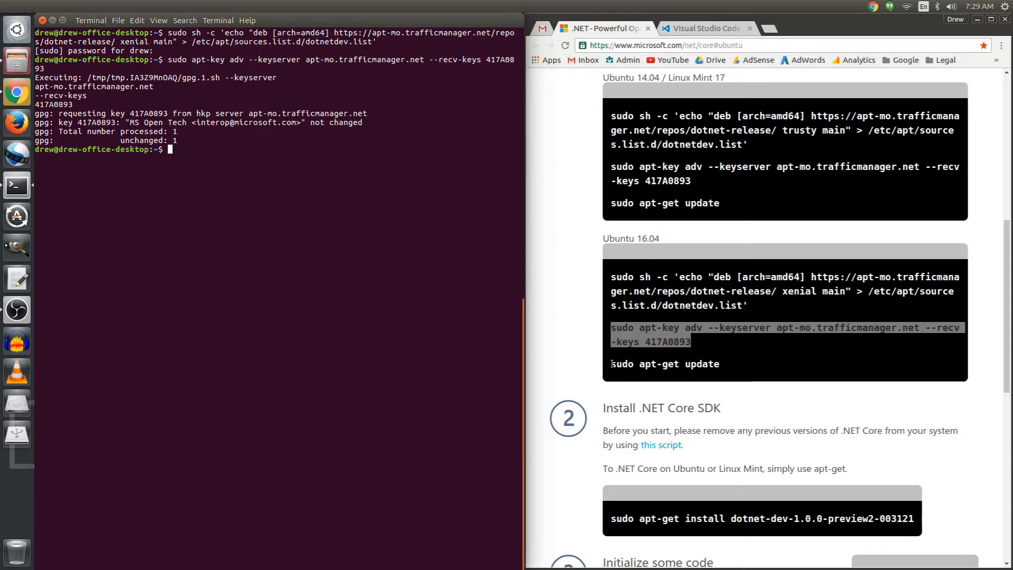
Paste and run 'sudo apt-get update' to refresh package lists with the dotnet-release feed
right_click(664, 363)
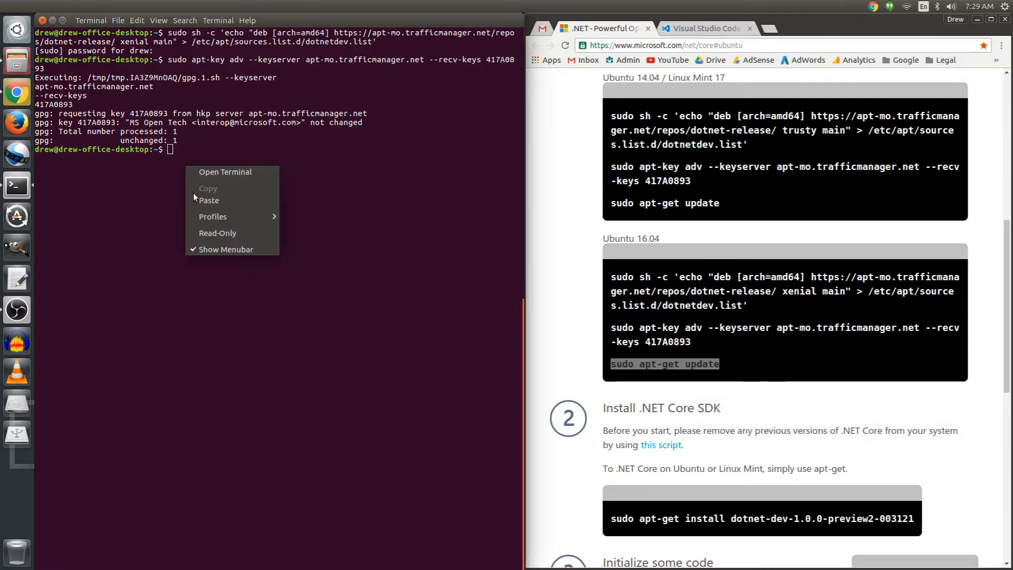
click(209, 199)
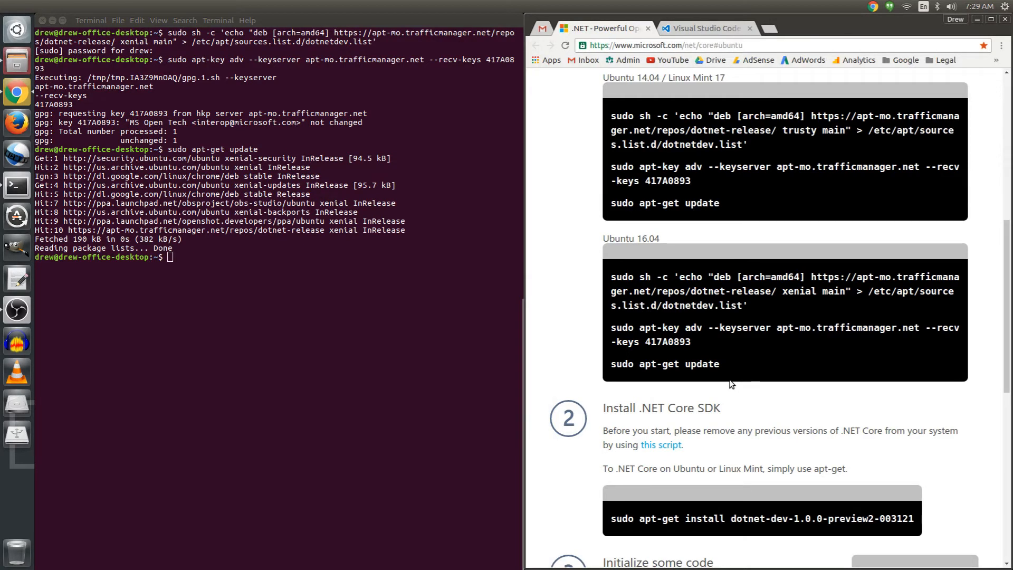
scroll(down, 3)
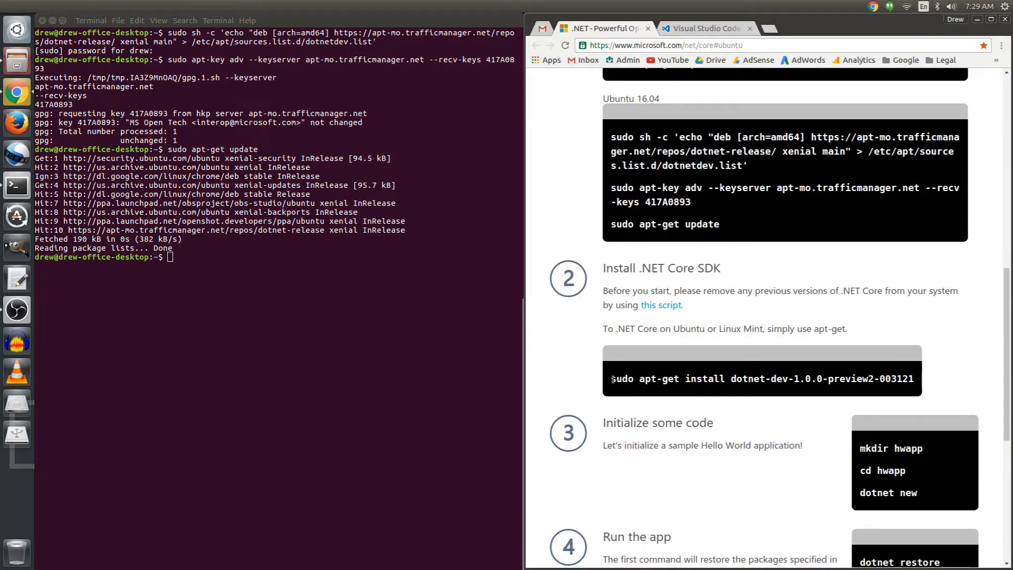
Run 'sudo apt-get install dotnet-dev-1.0.0-preview2-003121' to install the .NET Core SDK
double_click(763, 378)
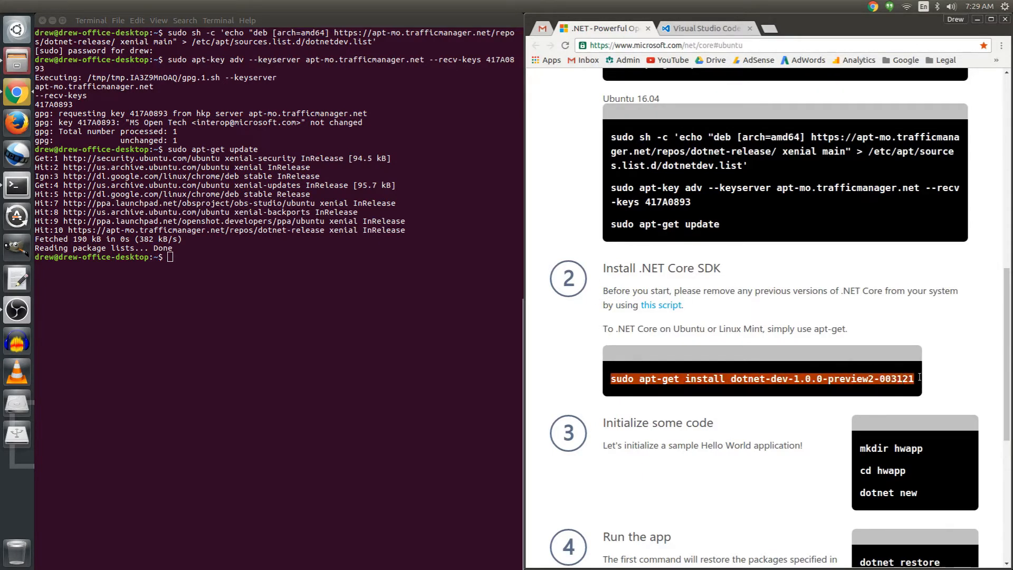
mouse_move(782, 399)
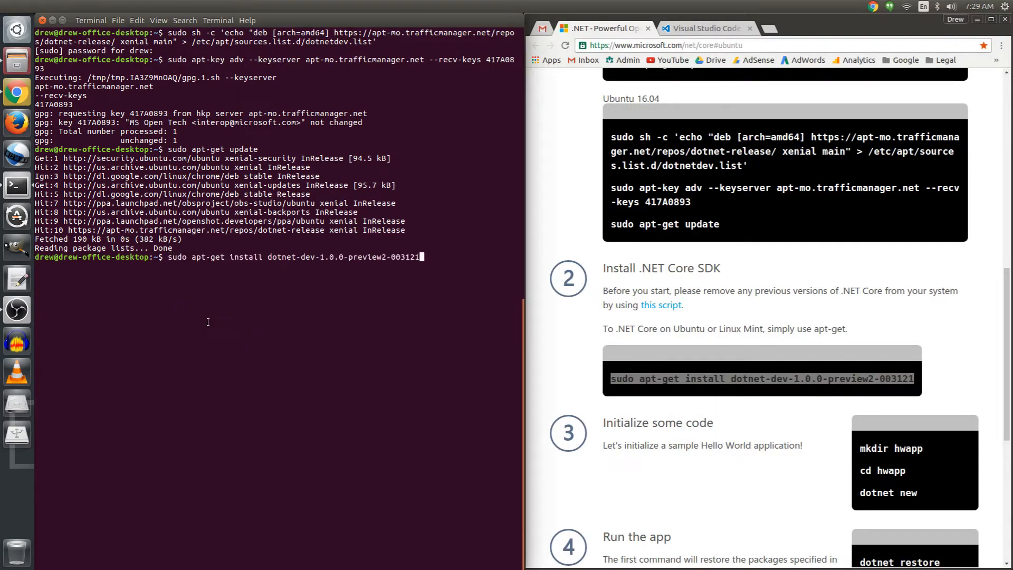
key(Return)
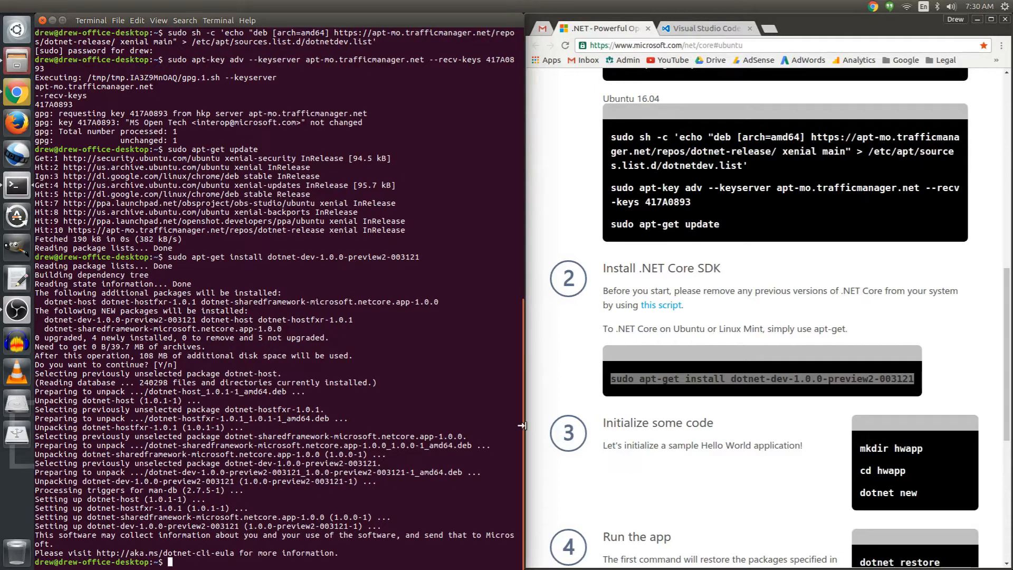
mouse_move(475, 411)
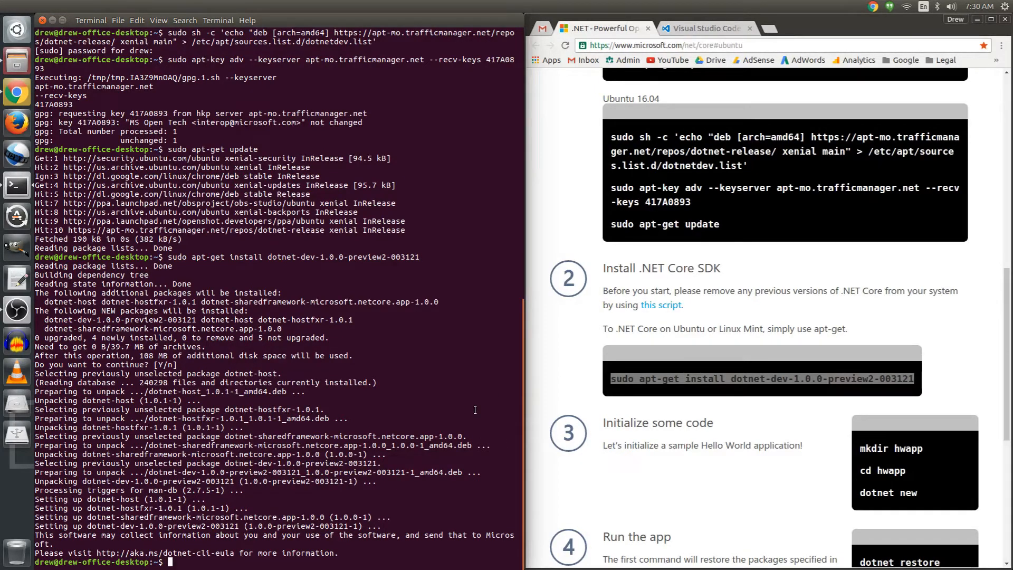
Run 'mkdir hwapp', 'cd hwapp/' and 'dotnet new' to create a C# project in hwapp
scroll(down, 3)
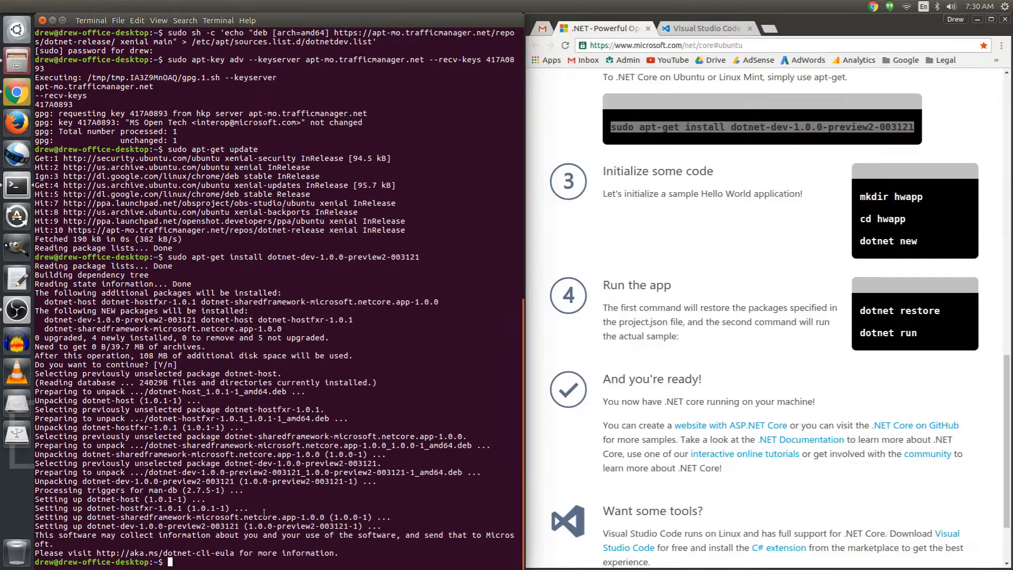
text(mkdir)
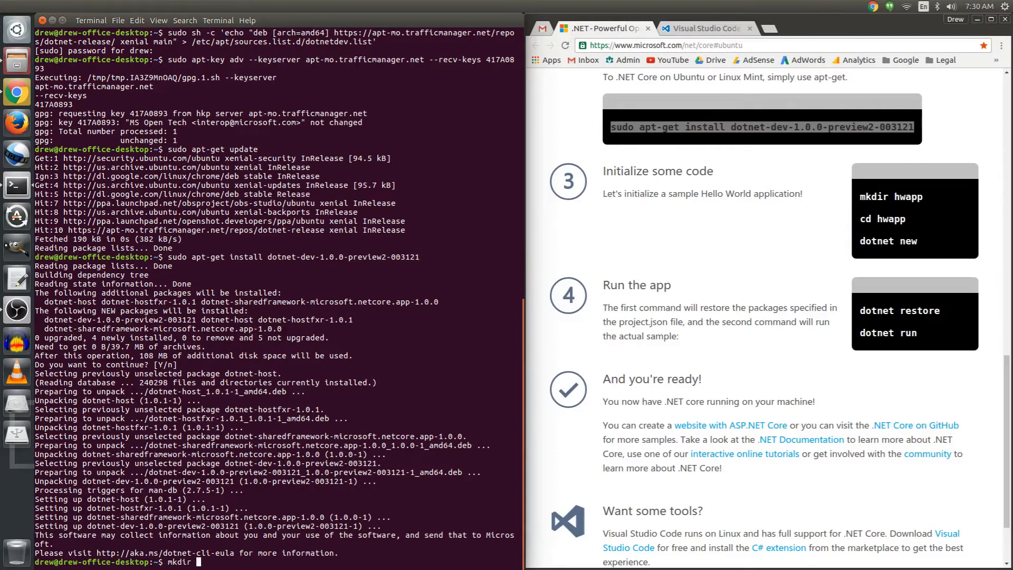
text(hw)
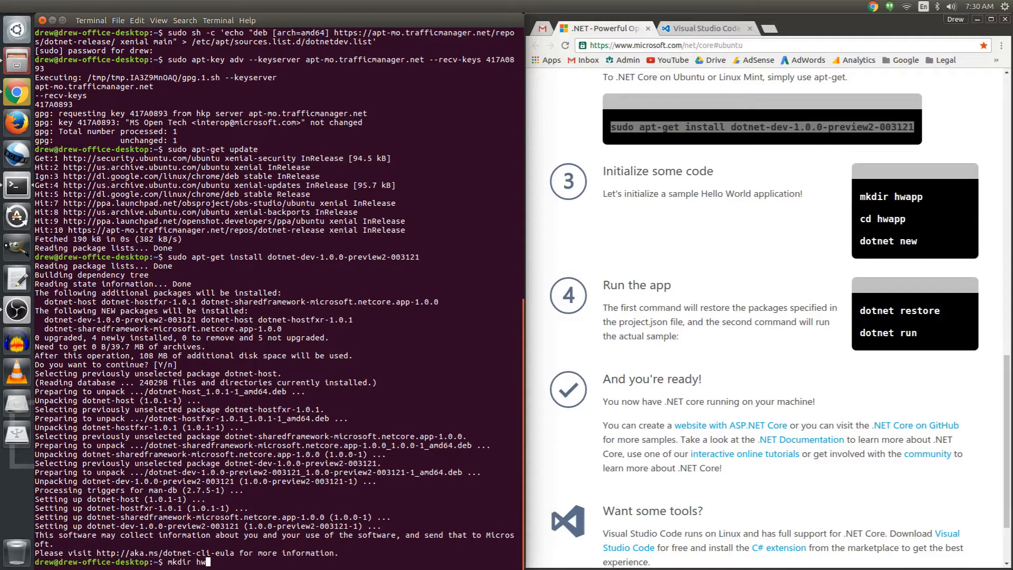
text(app)
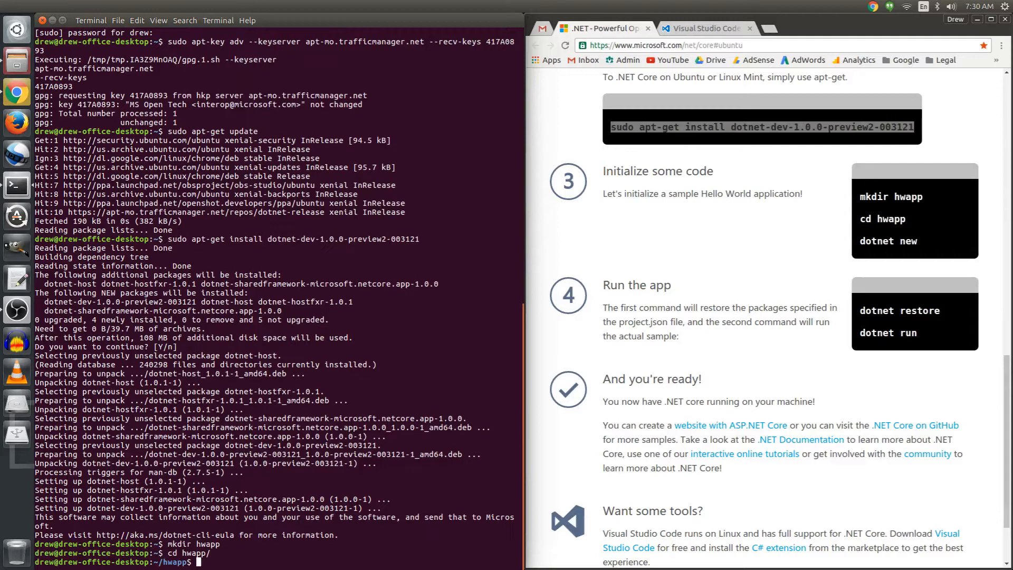
text(dot)
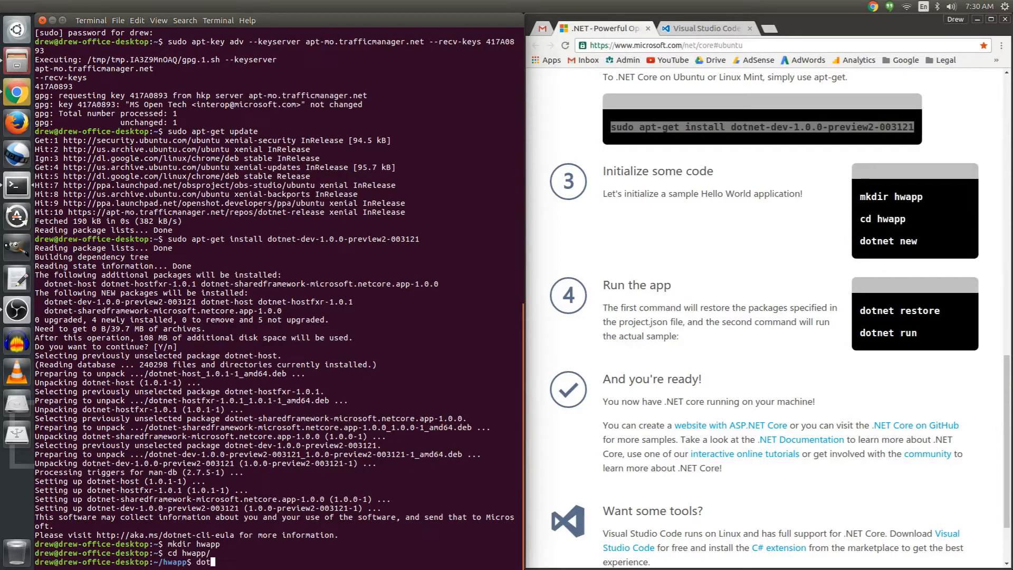
text(net)
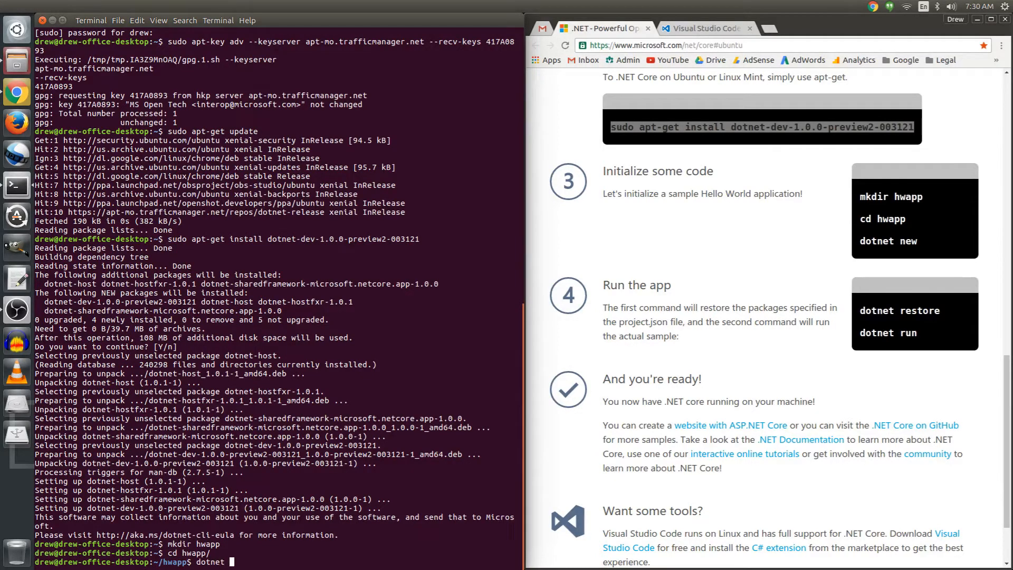
text(new)
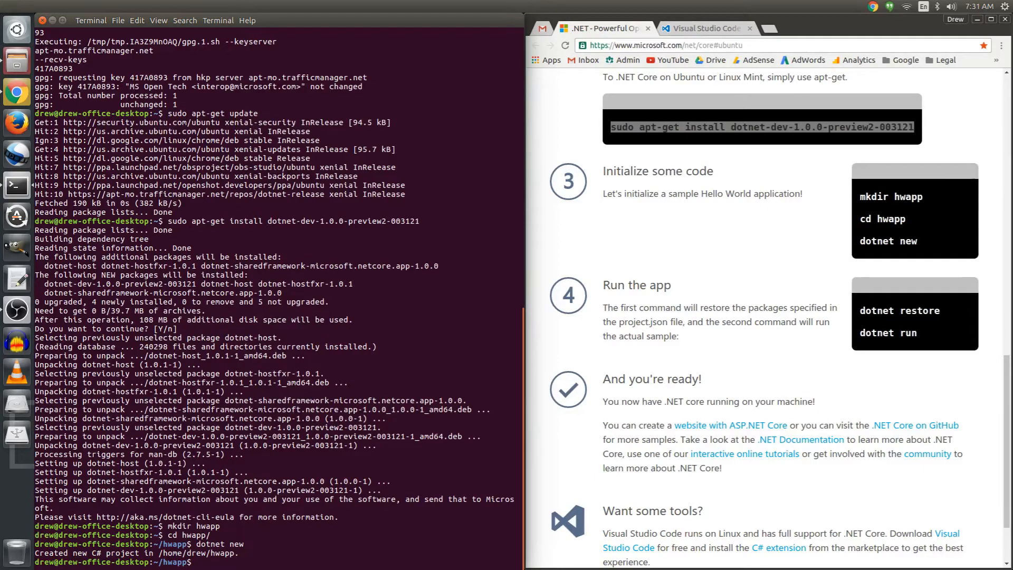
List the project files, run 'dotnet restore', then 'dotnet run' to print Hello World!
text(ls)
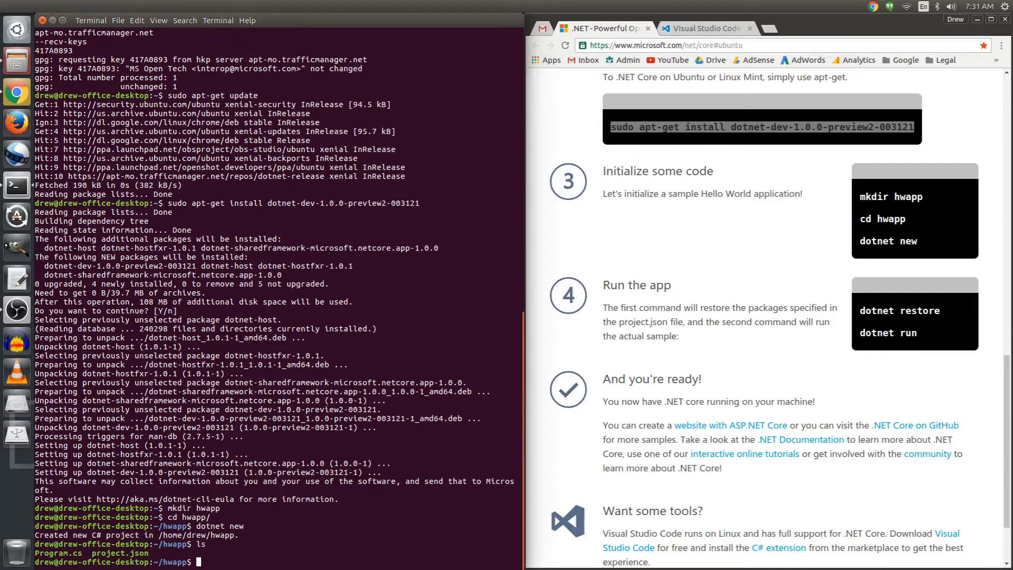
text(dot)
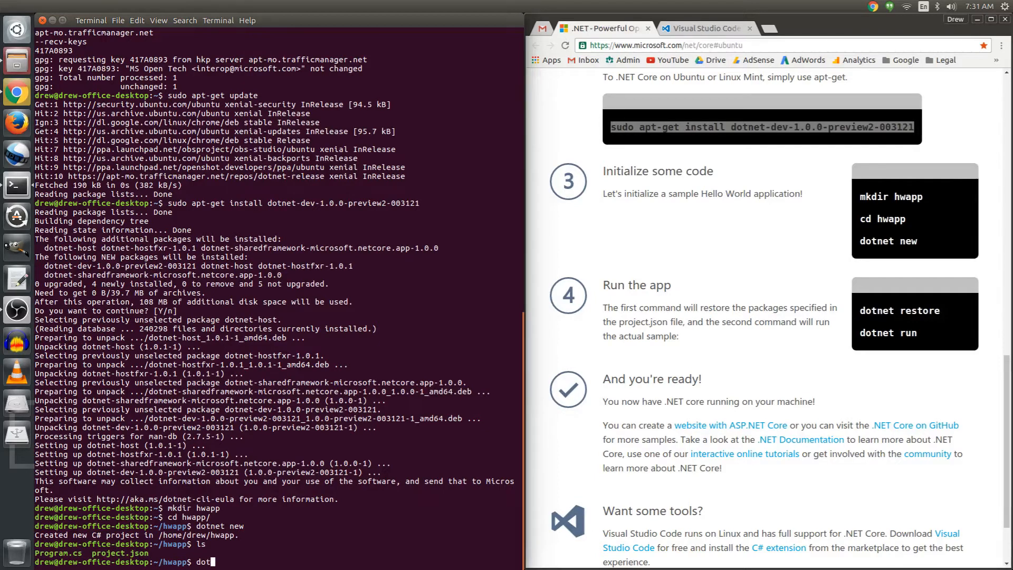
text(net restore)
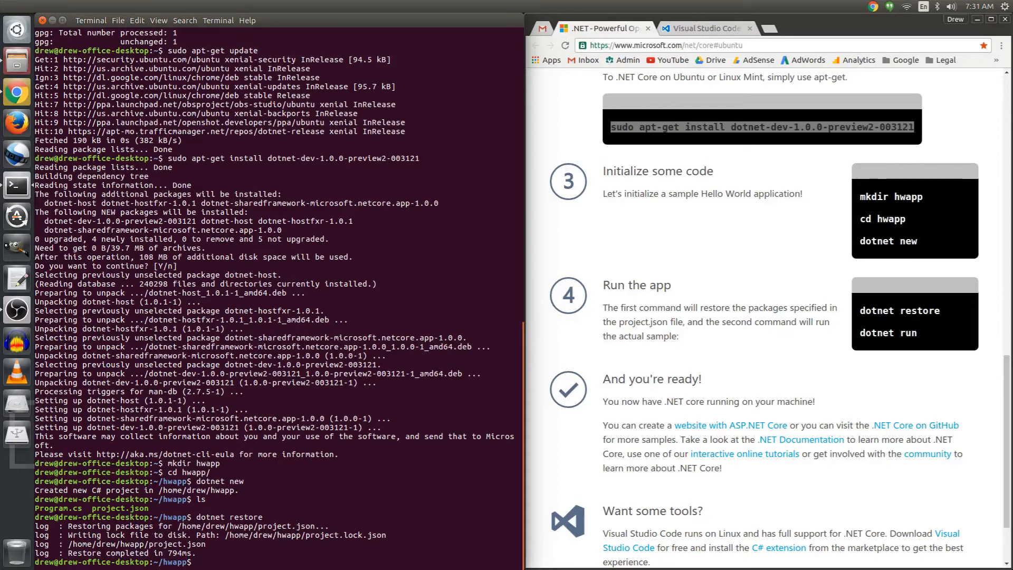
text(dotnet rub)
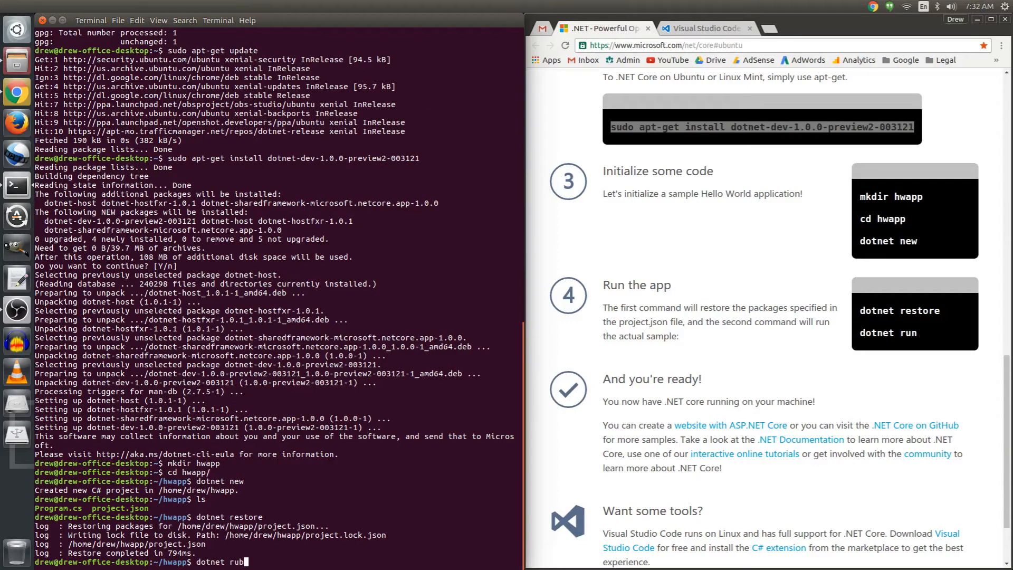
text(n)
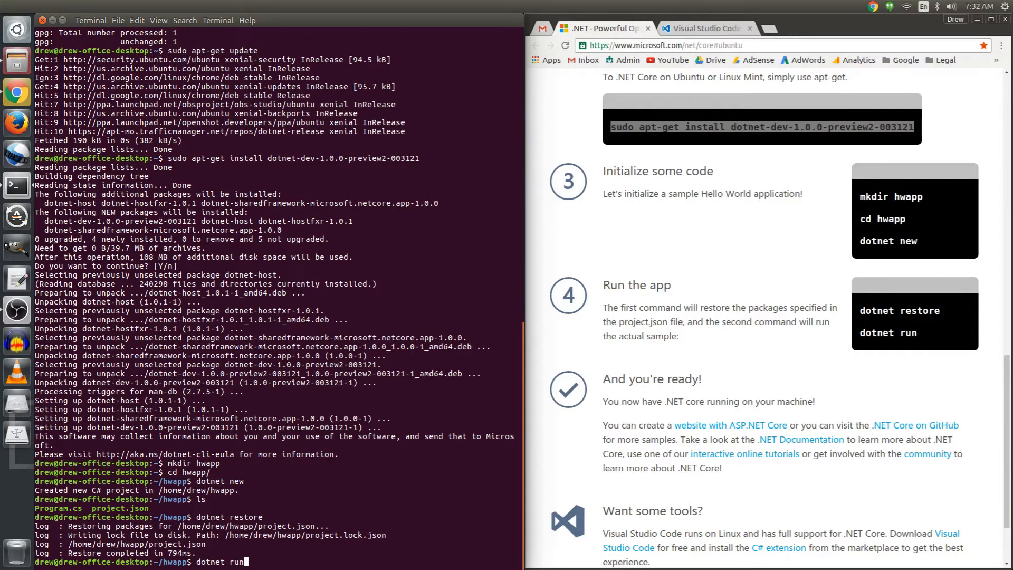
key(Return)
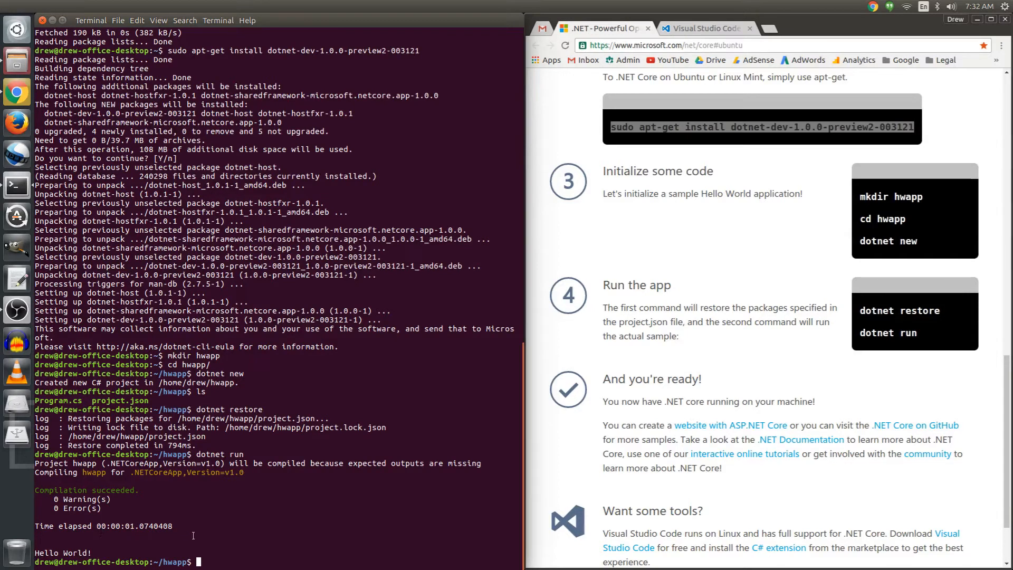
mouse_move(101, 551)
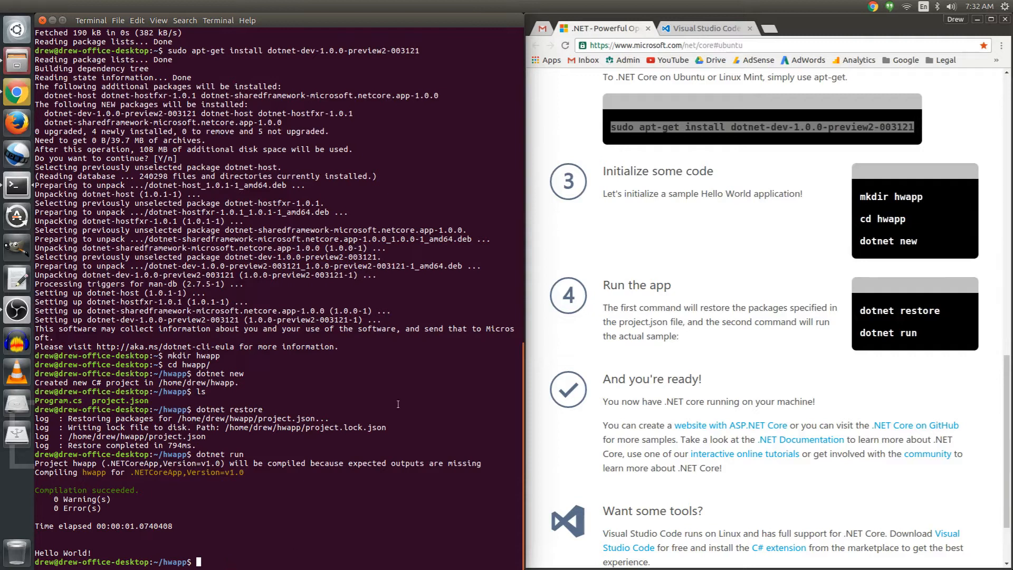
Download the Visual Studio Code .deb package and open it in Ubuntu Software
click(704, 28)
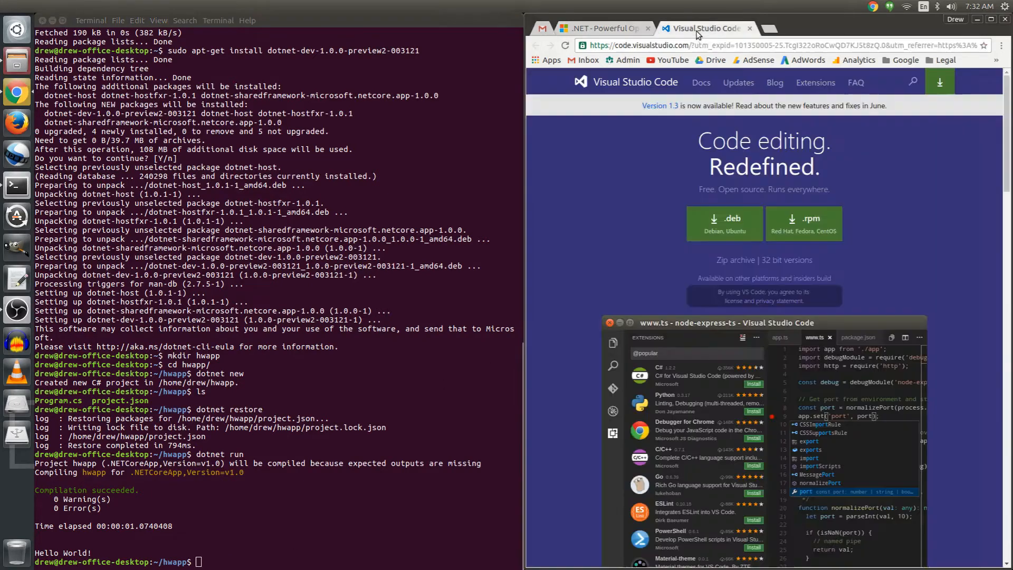
mouse_move(624, 249)
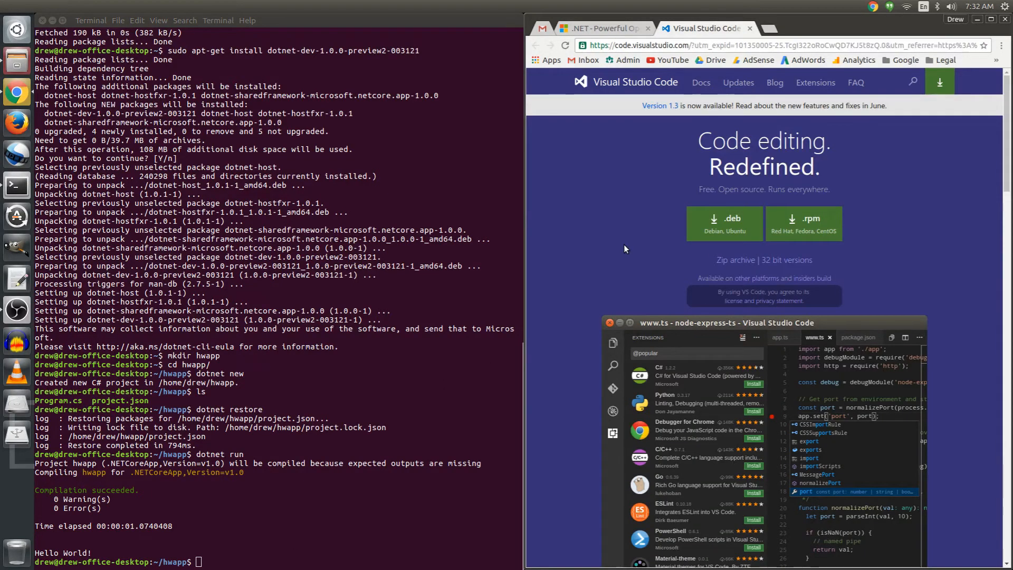
mouse_move(633, 209)
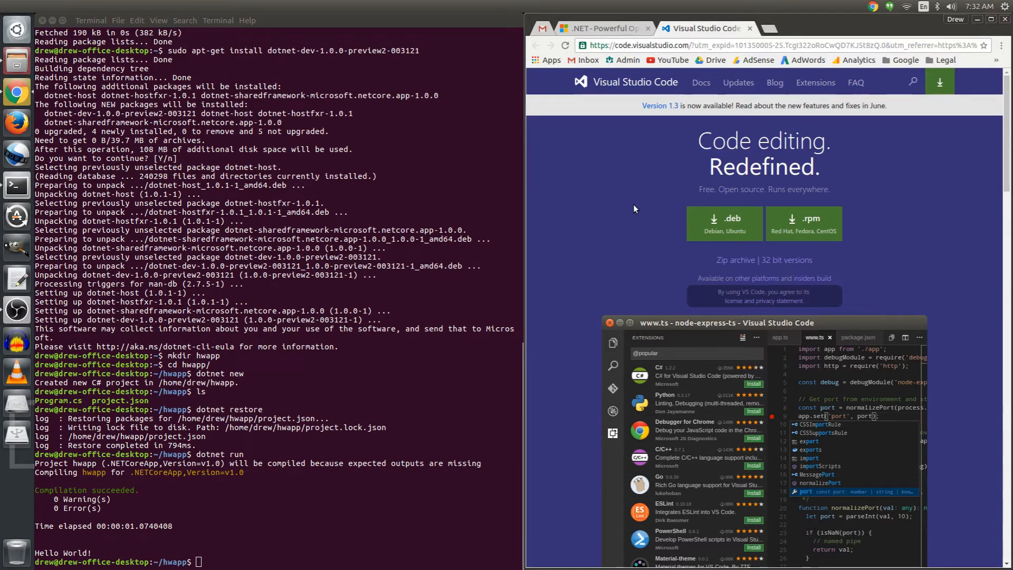
mouse_move(639, 221)
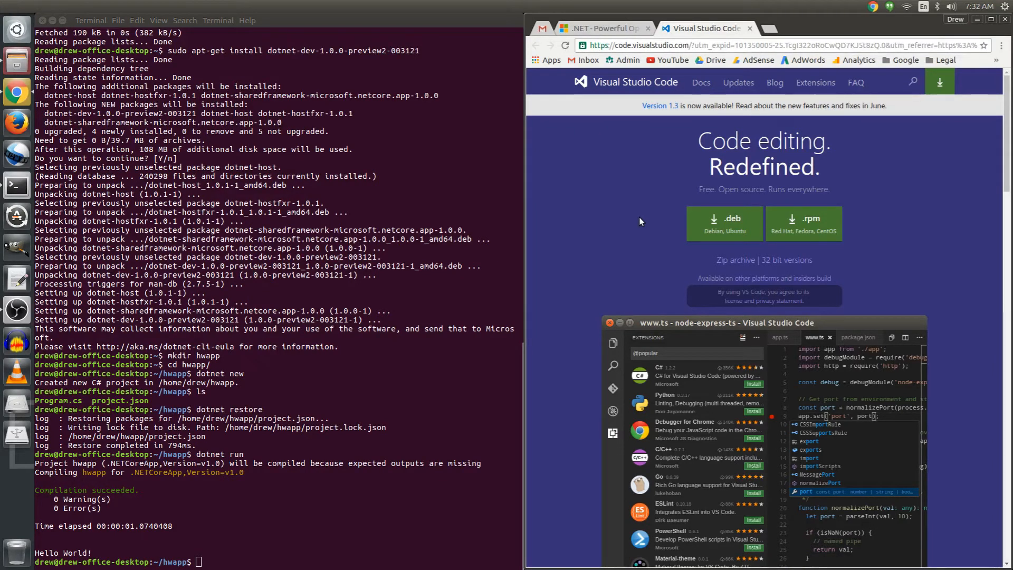
mouse_move(638, 252)
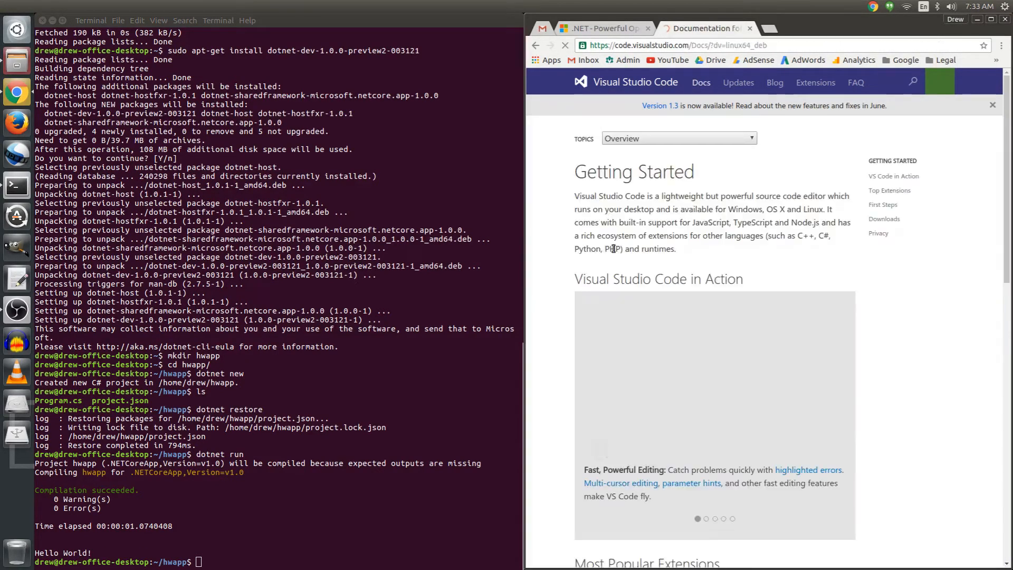
click(939, 82)
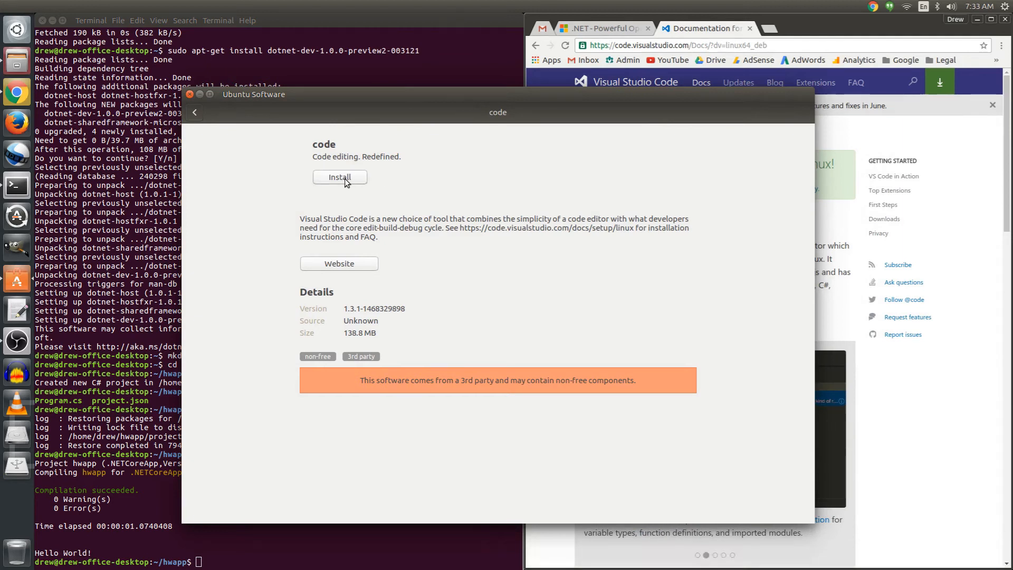
Install the code package, authenticating with the password when prompted
click(340, 177)
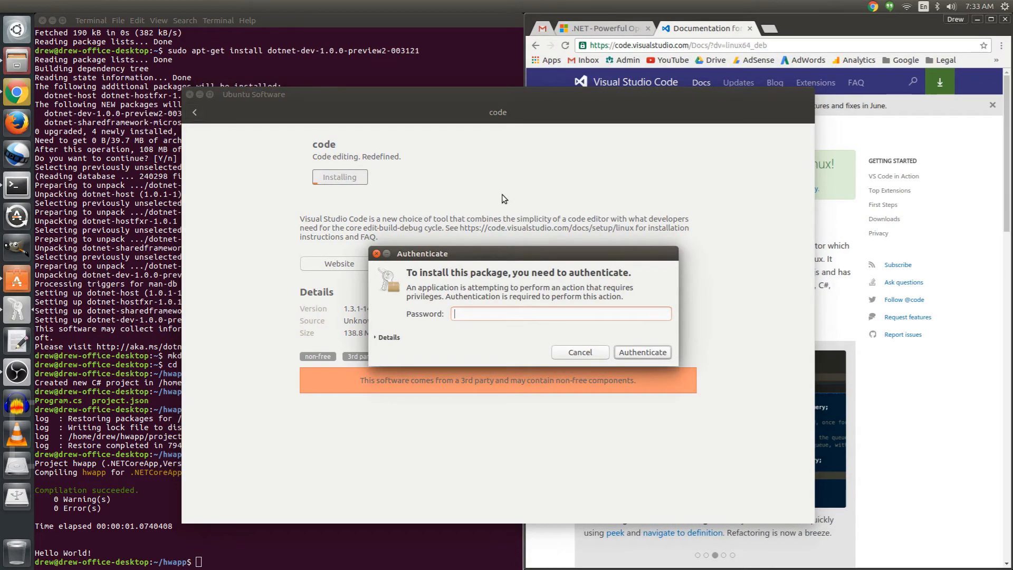
text(password)
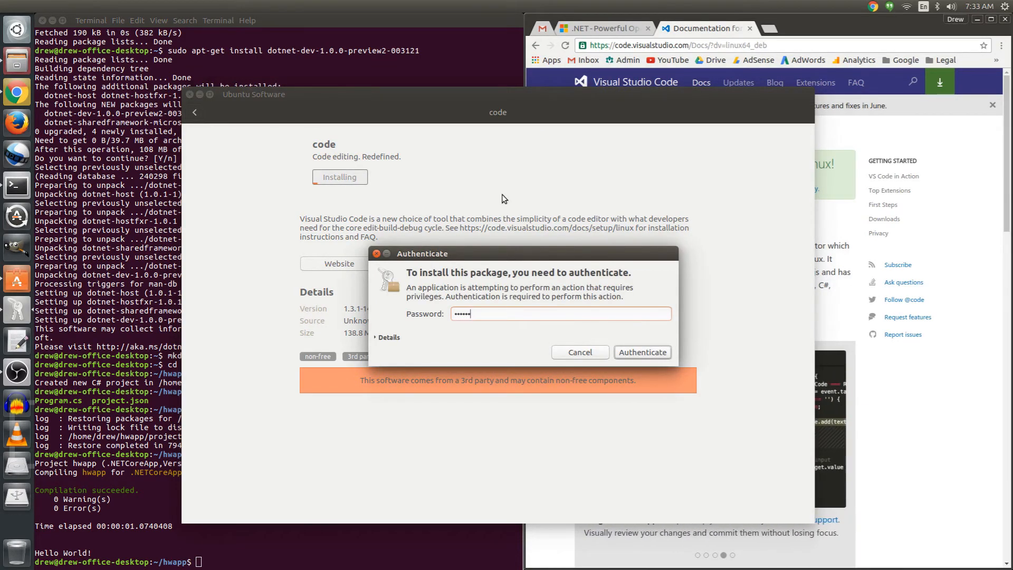
click(642, 352)
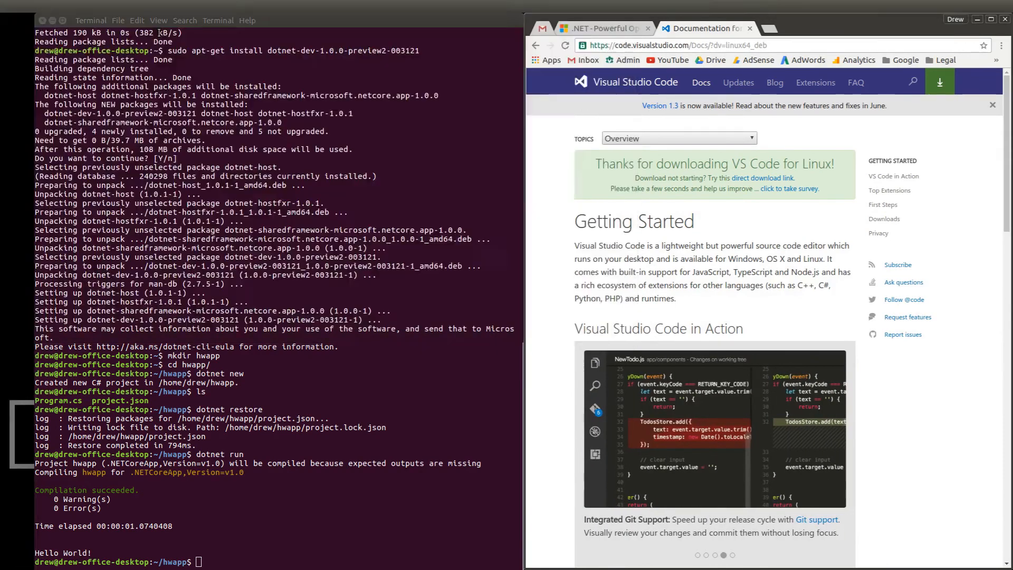
Search 'visu' in the Dash and launch Visual Studio Code
text(visu)
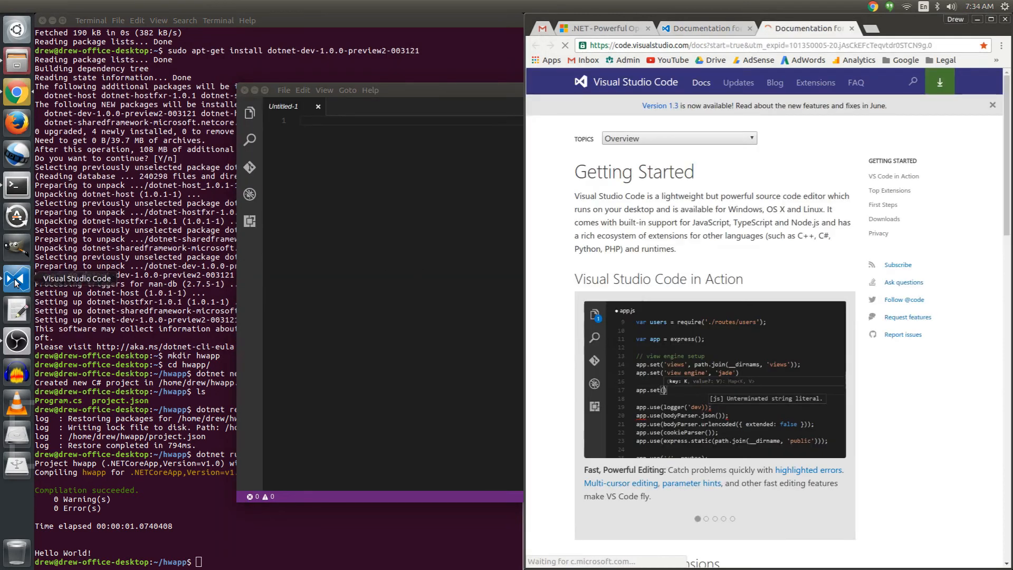
right_click(16, 279)
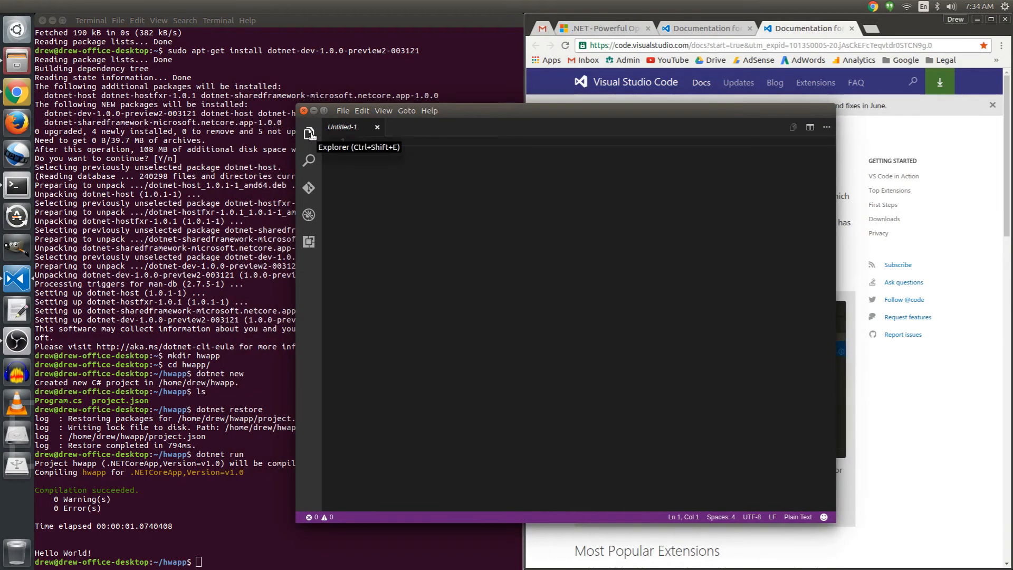
Open the hwapp folder from the drew home directory in the Explorer, showing Program.cs
click(309, 134)
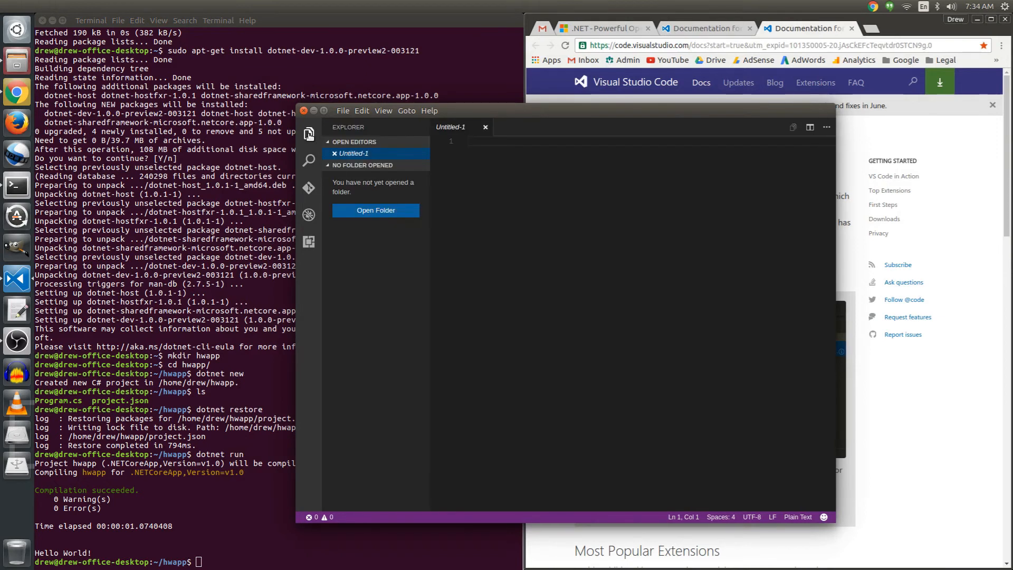
click(375, 210)
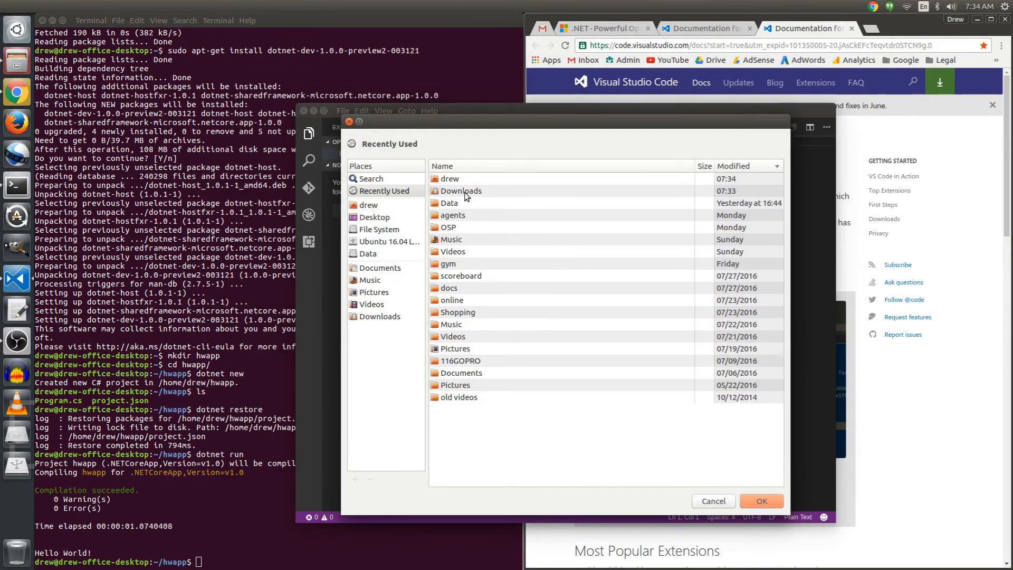
click(369, 205)
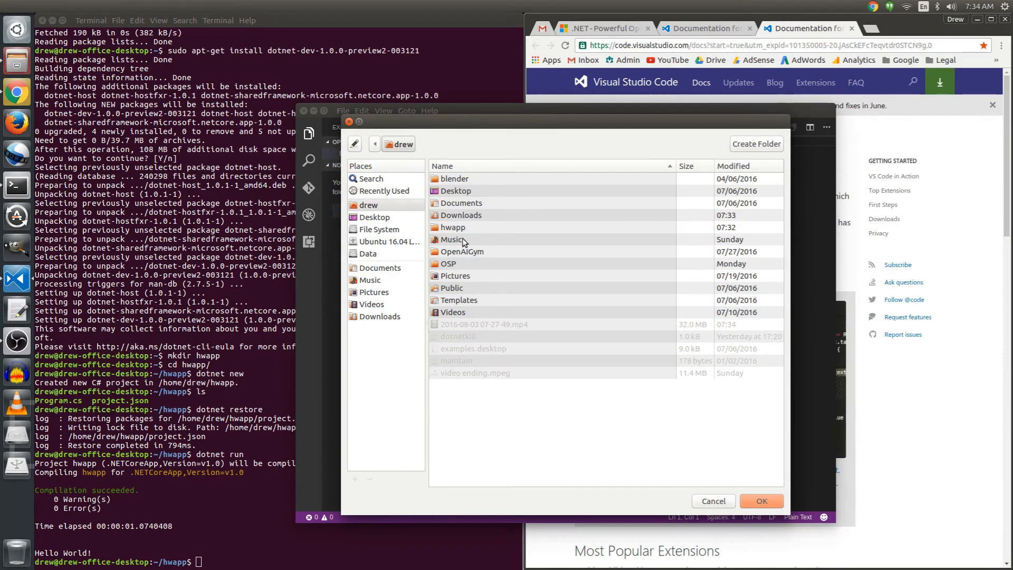
double_click(453, 227)
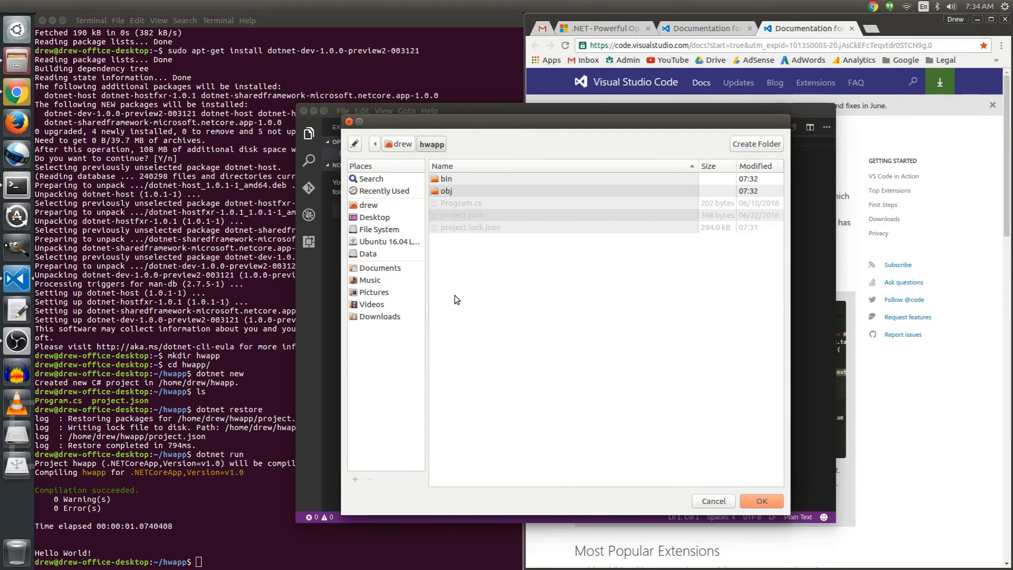
click(713, 501)
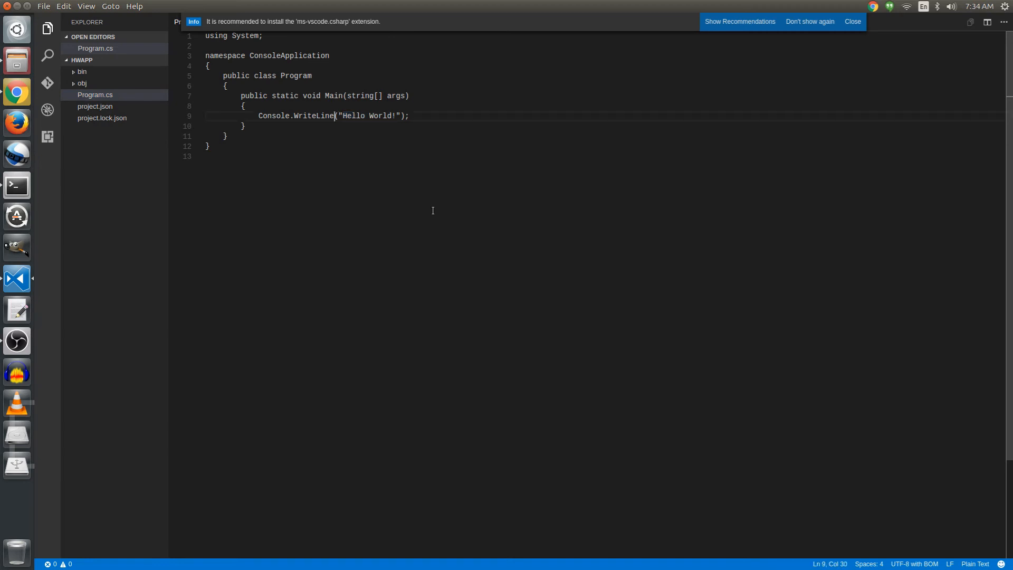
Replace the Hello World! text in Console.WriteLine with "Drew Barfield Productions Rocks!"
drag(336, 116, 396, 115)
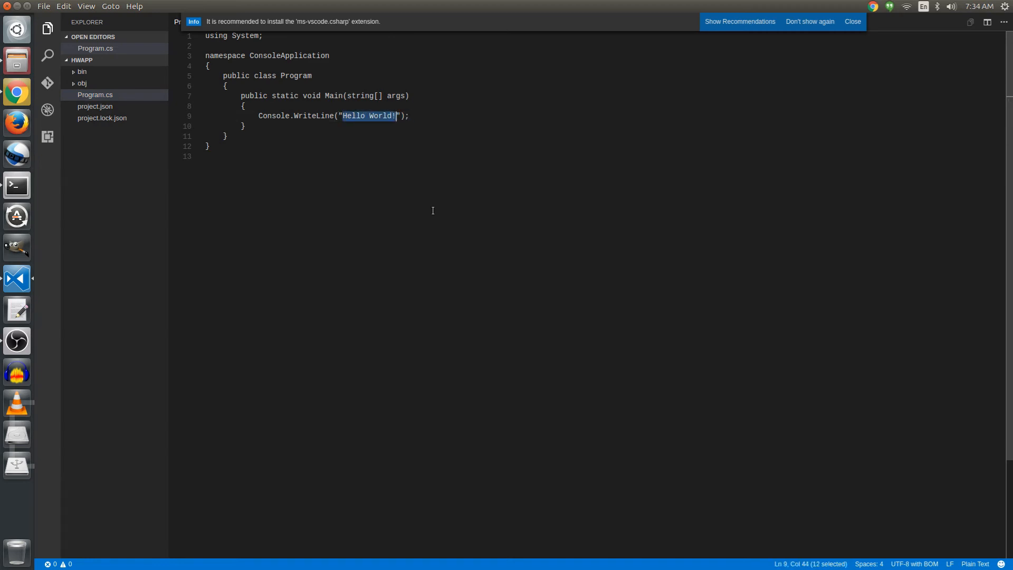
text(Drew)
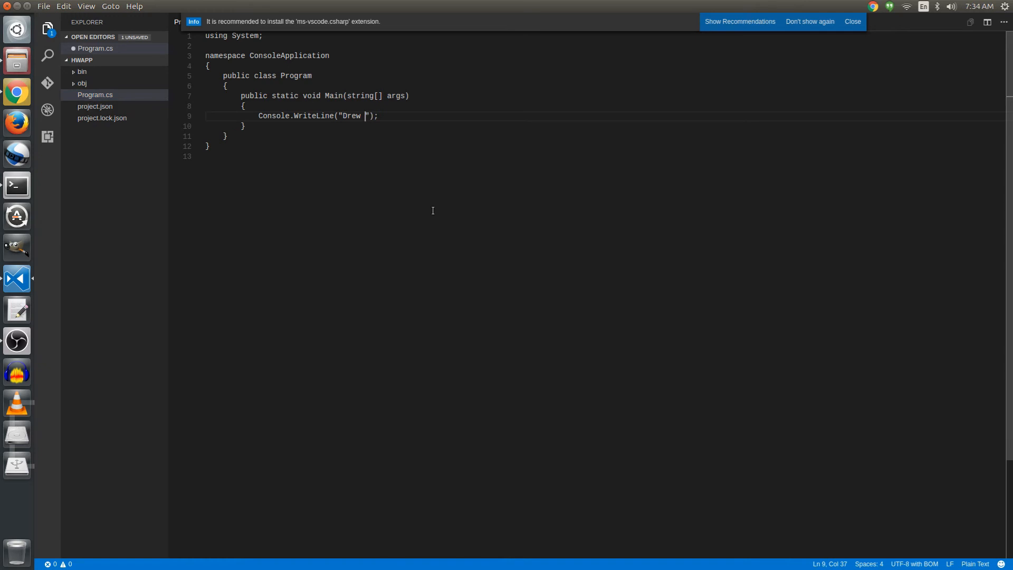
text(Barfield P)
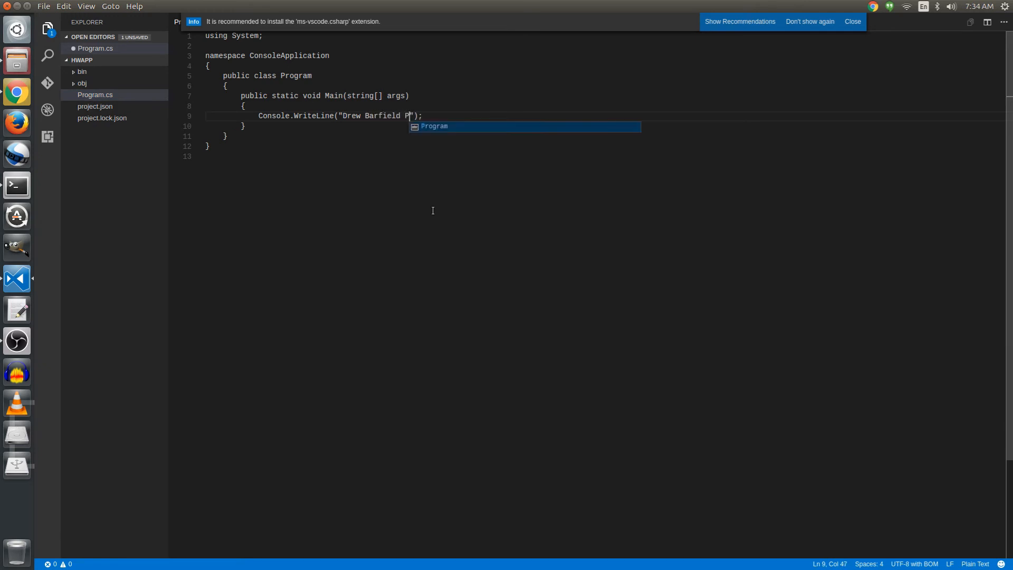
text(roductions)
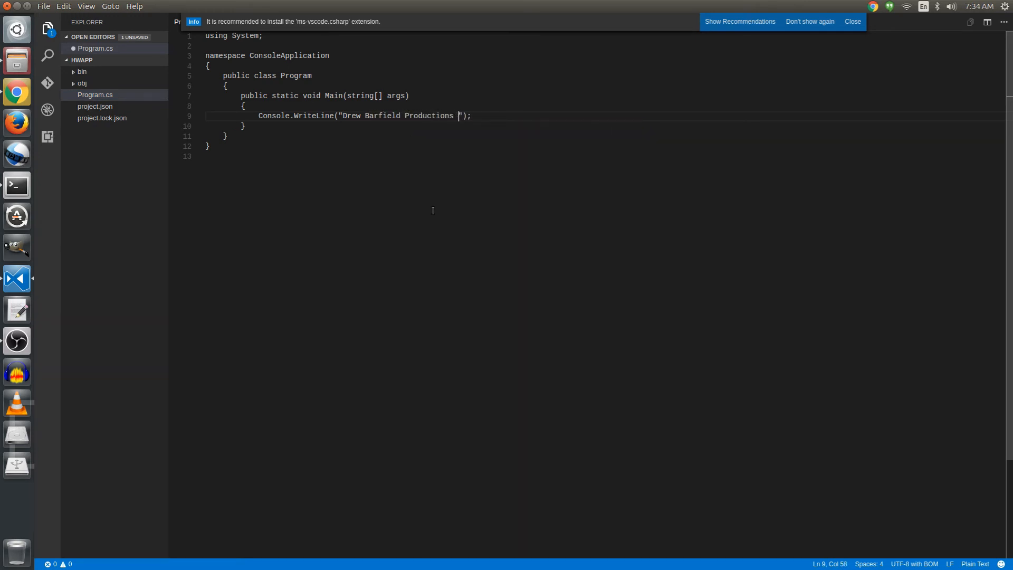
text(Ro)
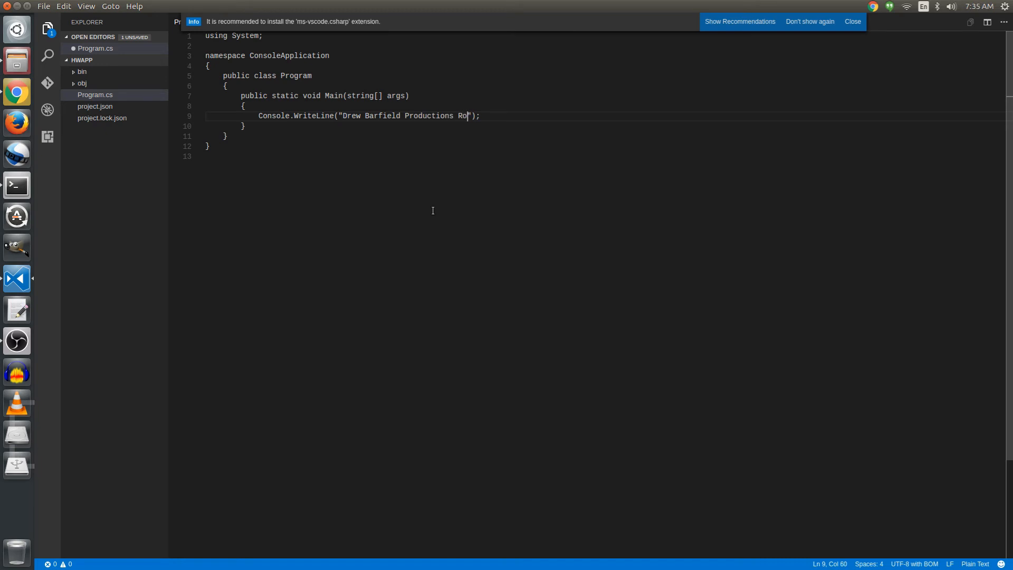
text(cks!)
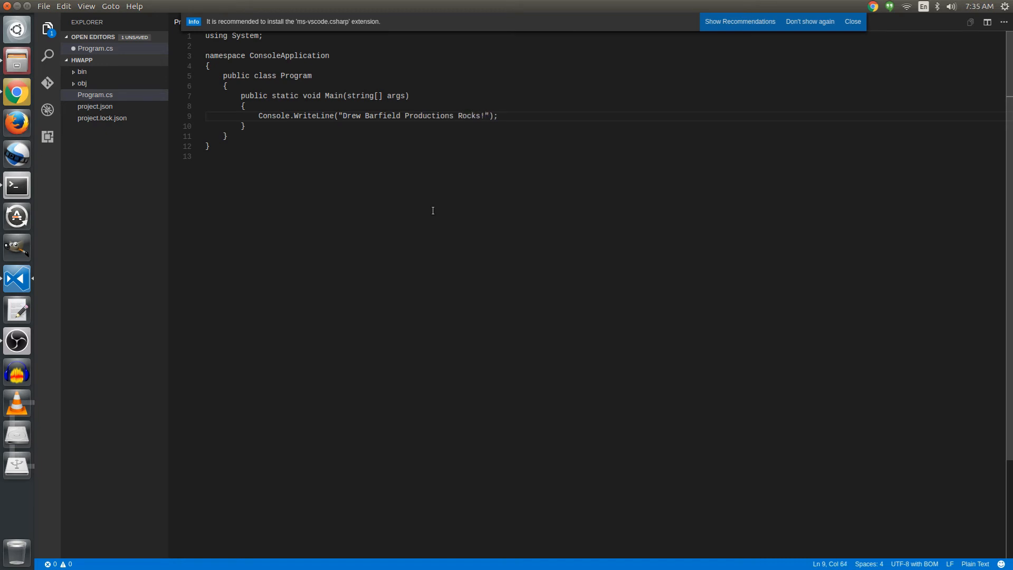
click(44, 6)
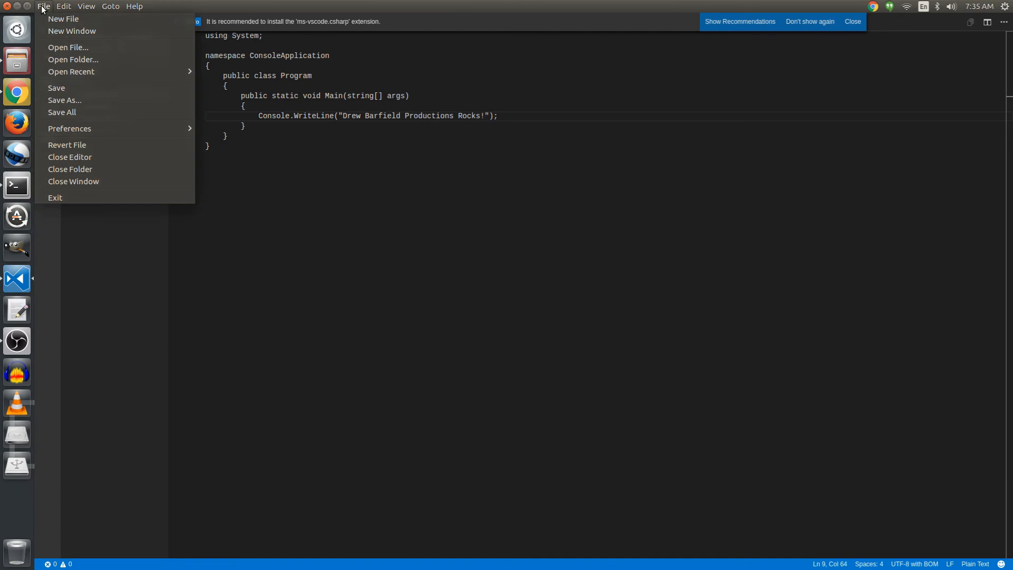